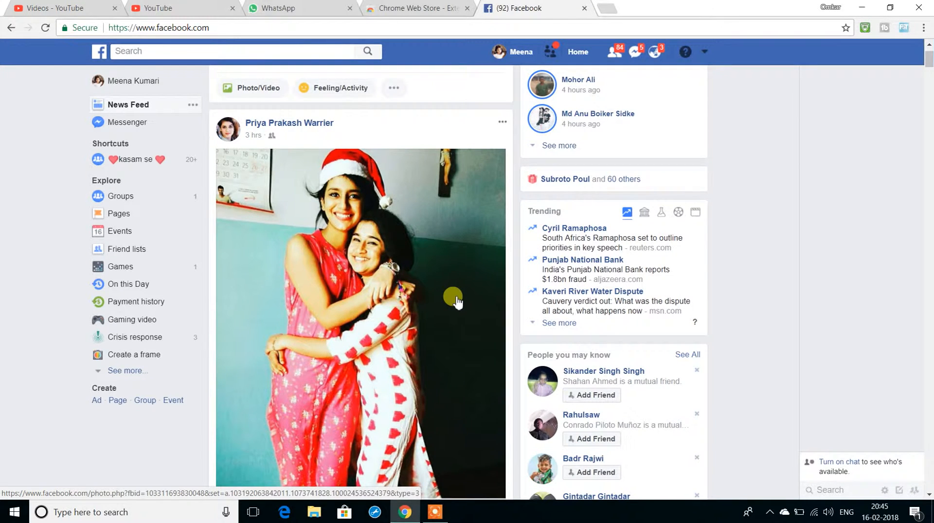
{"action": "mouse_move", "coordinate": [436, 291]}
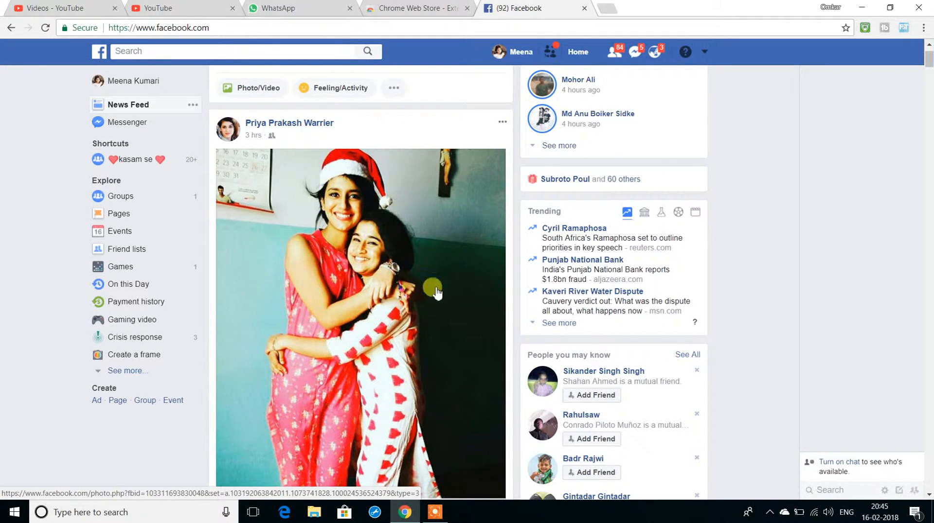
{"action": "mouse_move", "coordinate": [73, 206]}
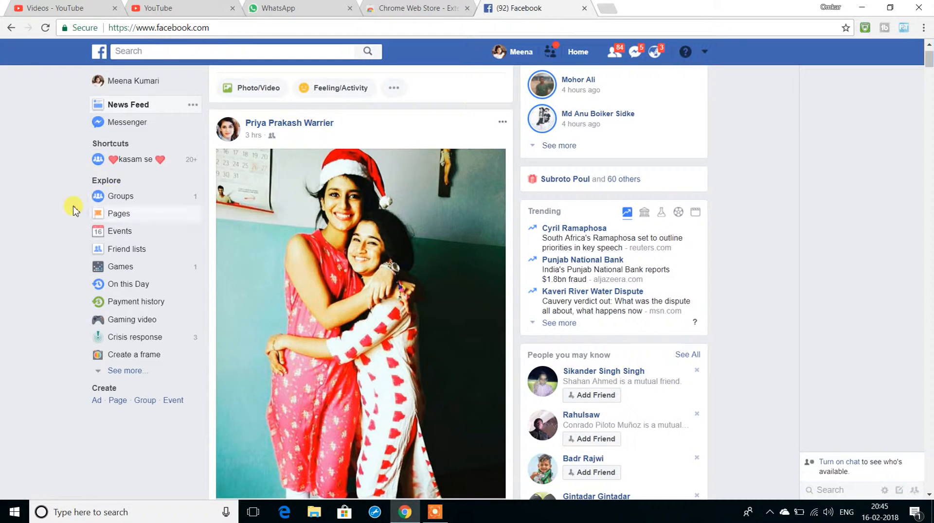
{"action": "mouse_move", "coordinate": [730, 203]}
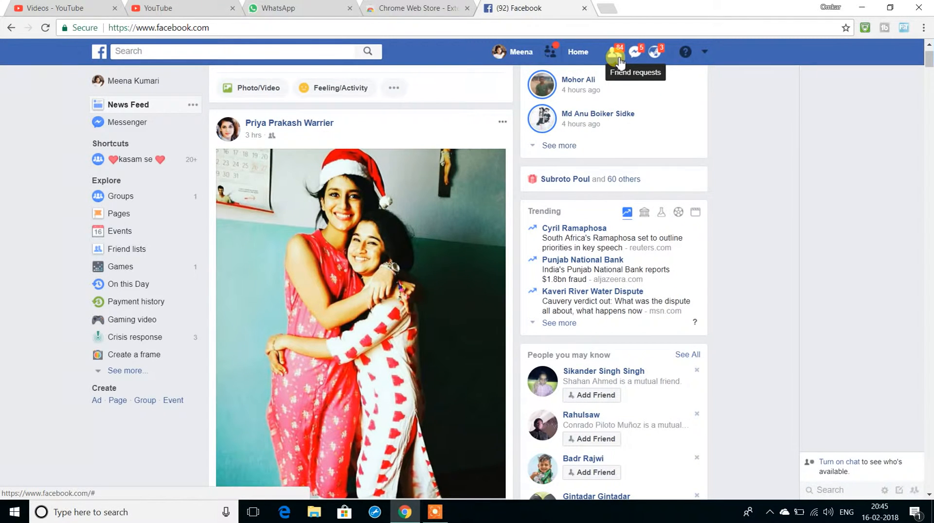
Step: Show the pending friend requests dropdown from the Facebook top bar and reveal more of the list
{"action": "left_click", "coordinate": [615, 51]}
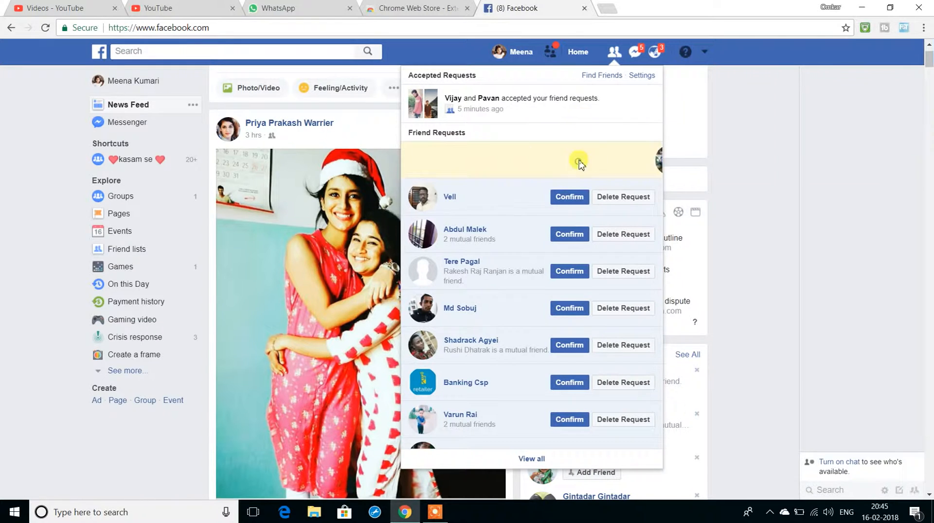
{"action": "scroll", "scroll_direction": "down", "scroll_amount": 3}
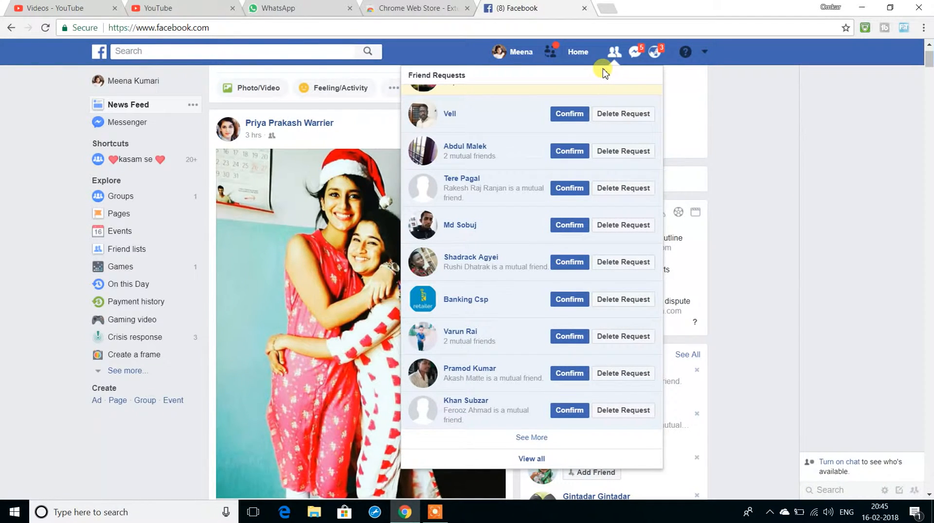
{"action": "mouse_move", "coordinate": [578, 69]}
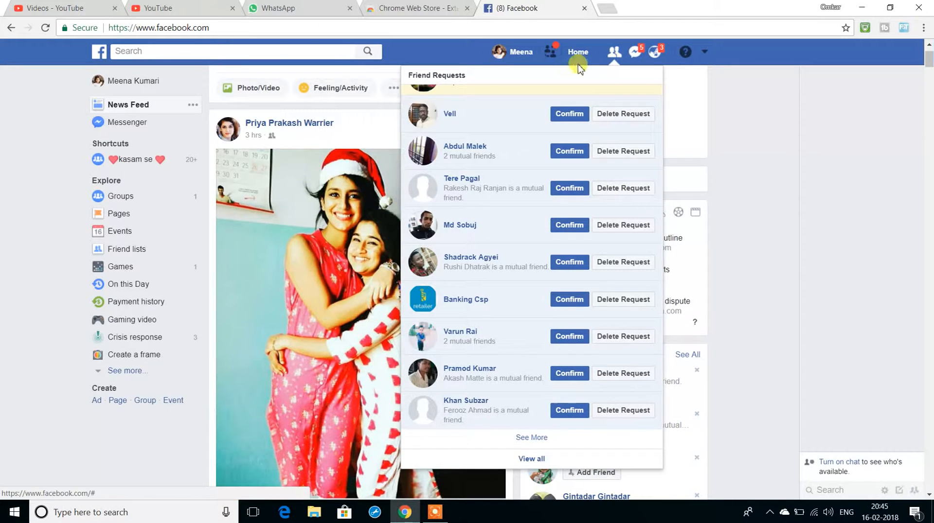
{"action": "mouse_move", "coordinate": [885, 30]}
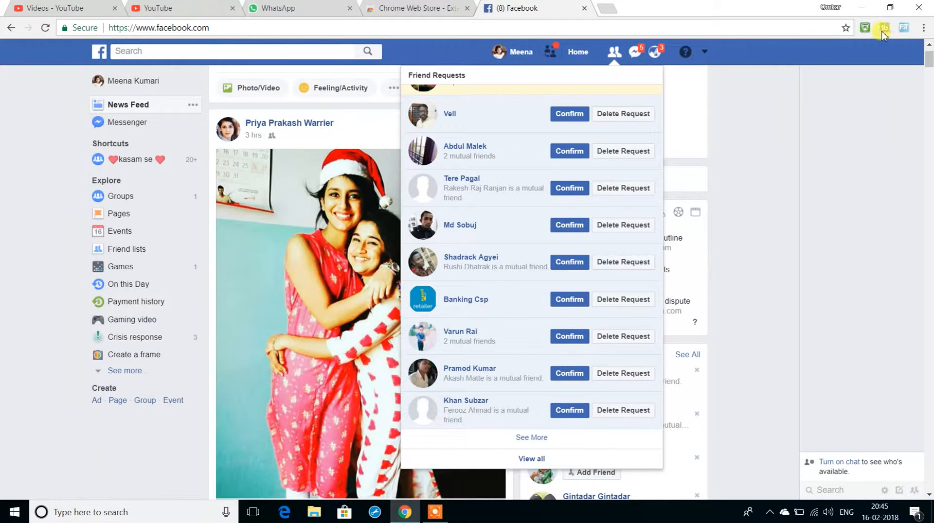
Step: In Toolkit For Facebook's Tools list, locate 'Accept or reject all friend requests at once'
{"action": "left_click", "coordinate": [904, 27]}
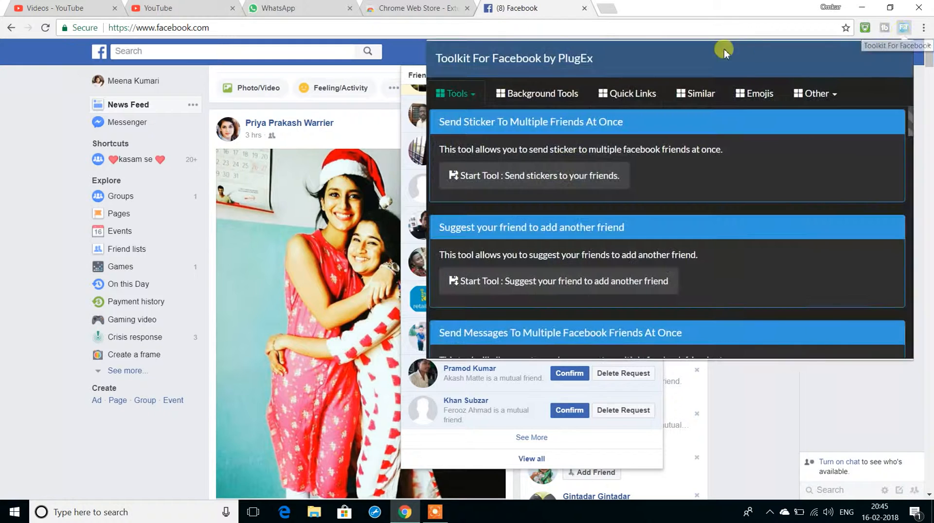
{"action": "mouse_move", "coordinate": [632, 116]}
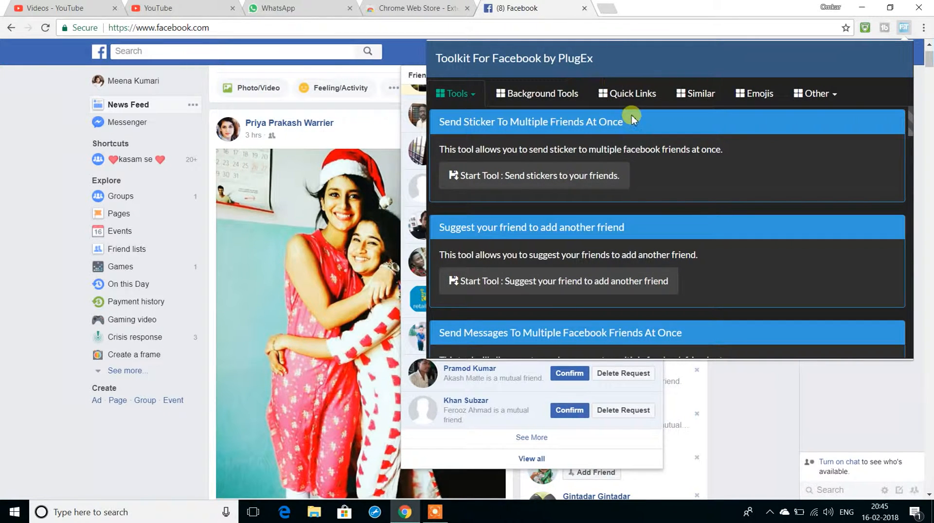
{"action": "scroll", "scroll_direction": "down", "scroll_amount": 3}
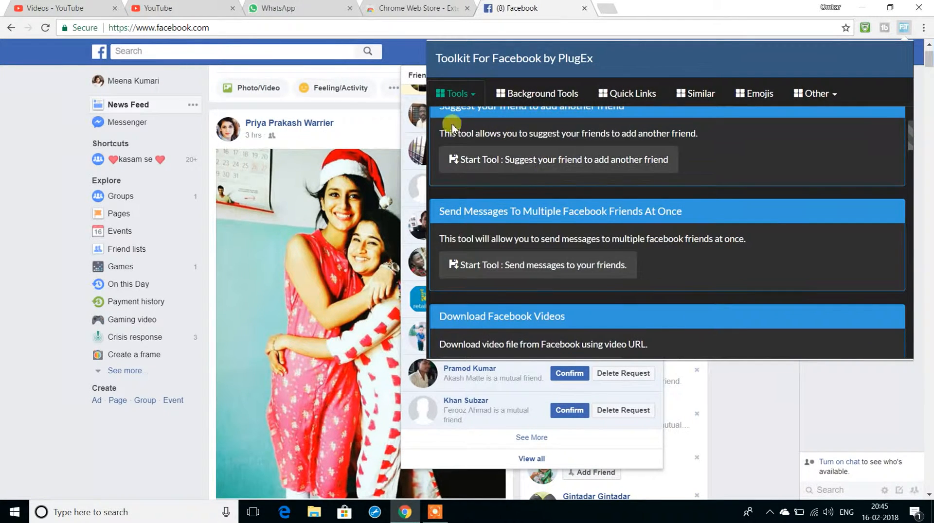
{"action": "mouse_move", "coordinate": [504, 65]}
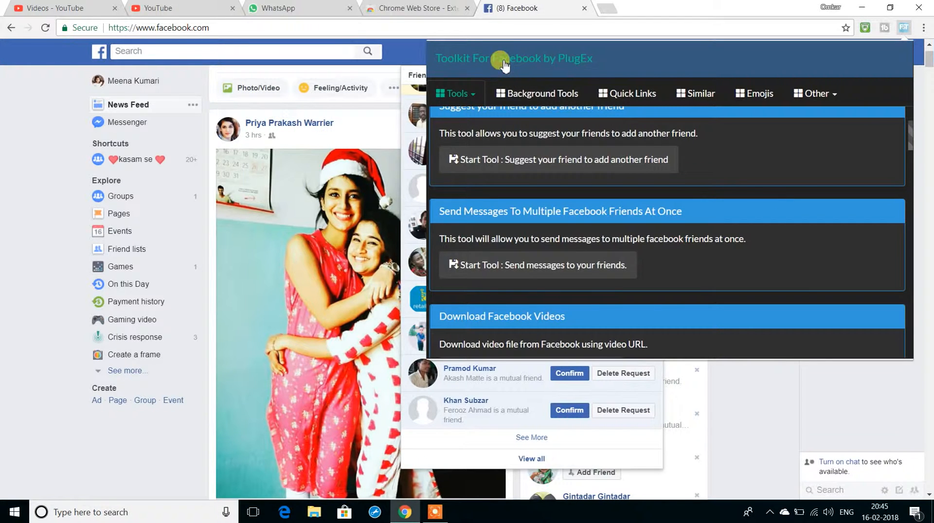
{"action": "mouse_move", "coordinate": [578, 180]}
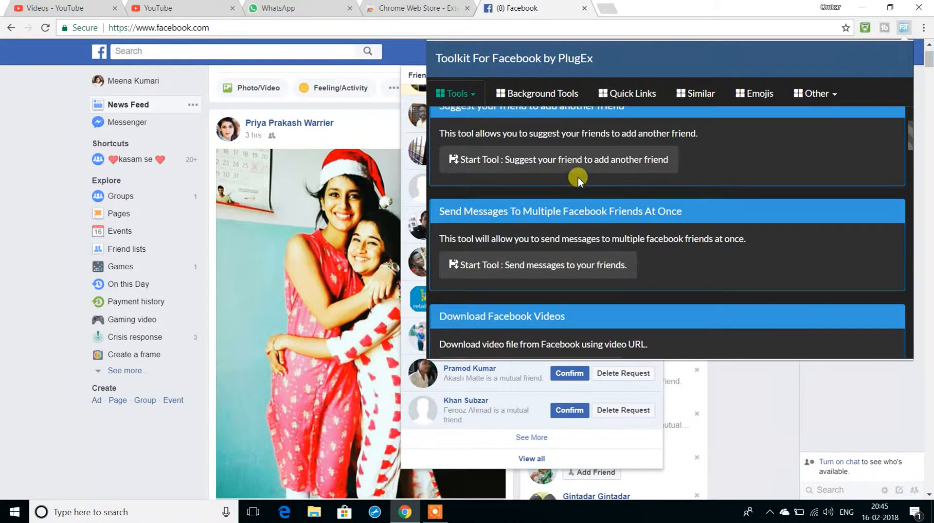
{"action": "scroll", "scroll_direction": "down", "scroll_amount": 3}
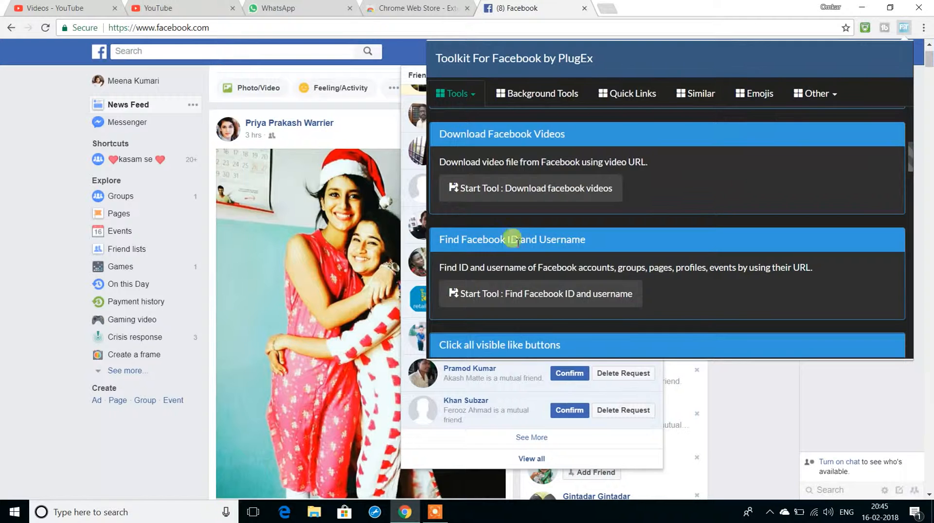
{"action": "scroll", "scroll_direction": "down", "scroll_amount": 3}
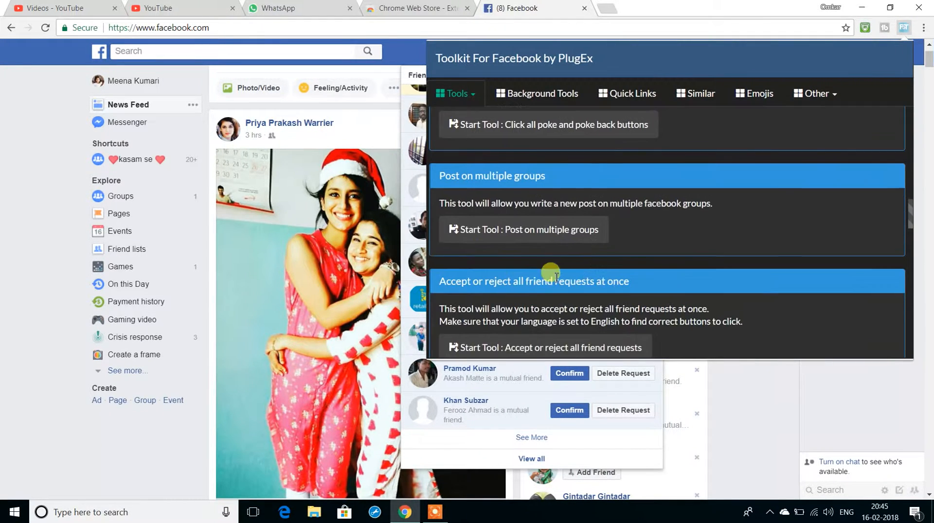
{"action": "scroll", "scroll_direction": "down", "scroll_amount": 3}
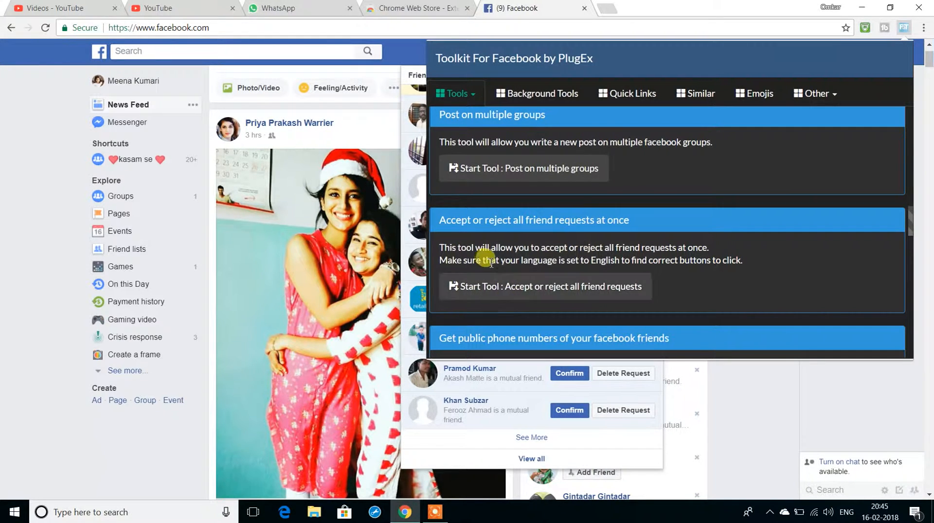
Step: Start the accept-or-reject-all tool, landing on the Friend Requests page showing 83 requests
{"action": "left_click", "coordinate": [545, 286]}
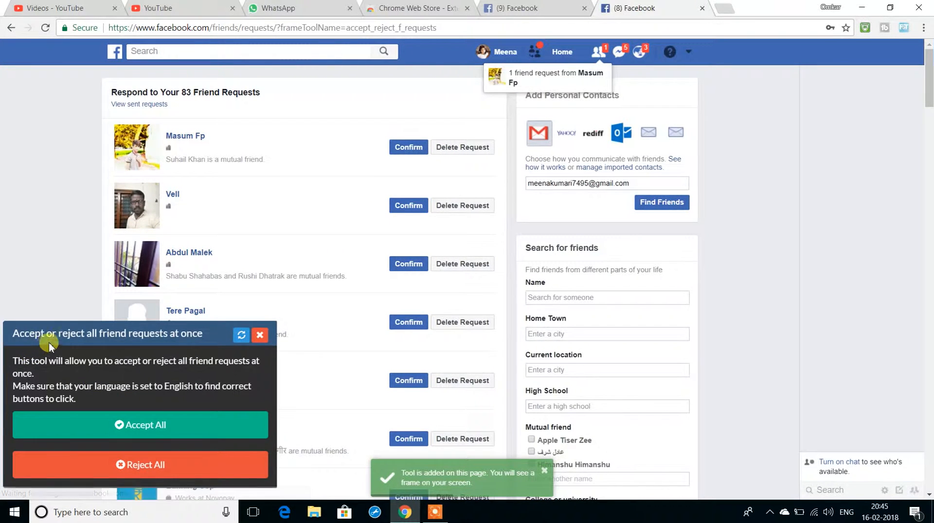
{"action": "mouse_move", "coordinate": [64, 332]}
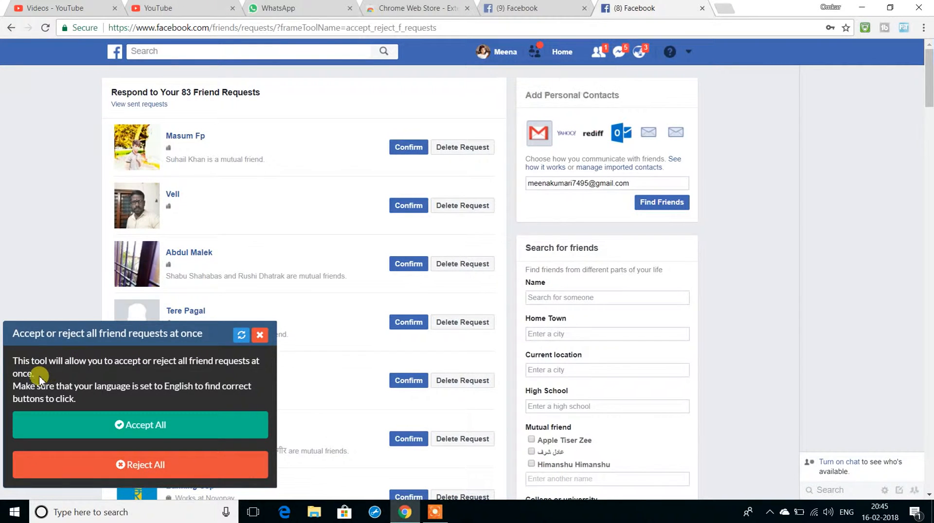
{"action": "mouse_move", "coordinate": [223, 379]}
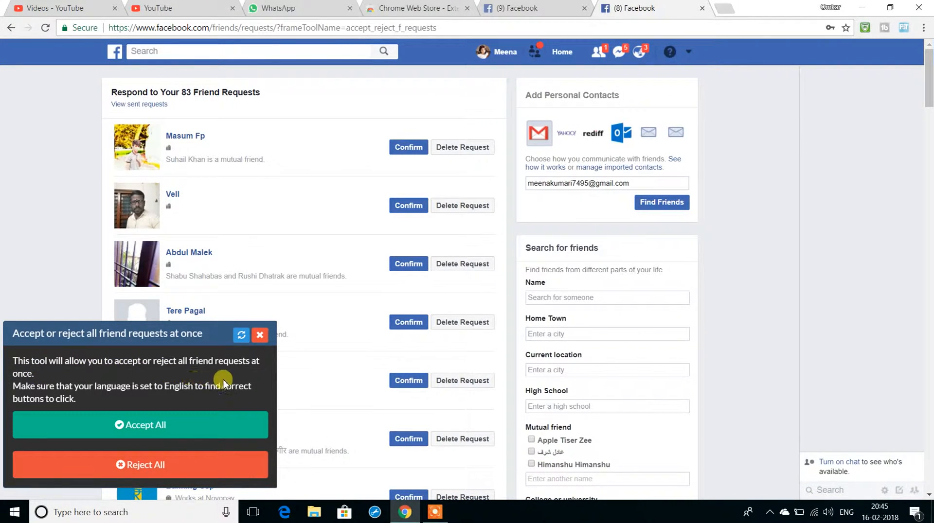
{"action": "mouse_move", "coordinate": [108, 397]}
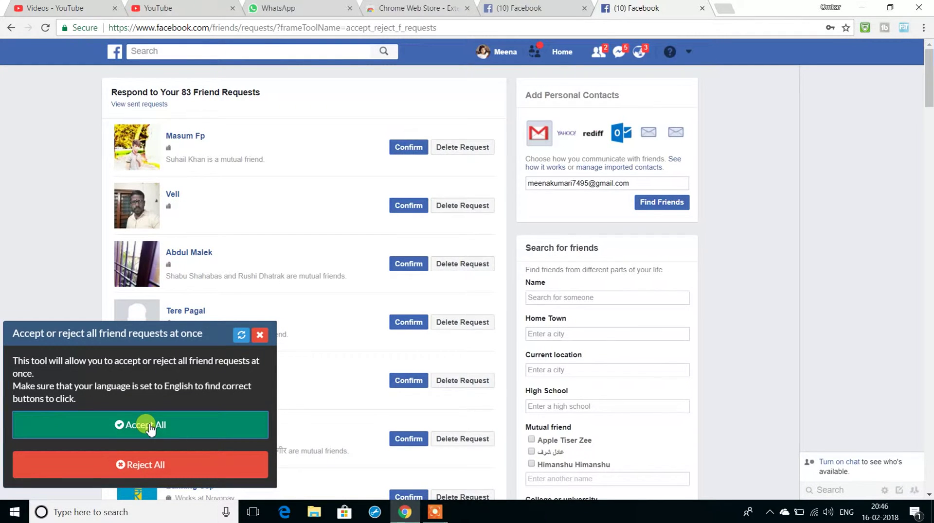
Step: Accept All the currently listed friend requests through the tool frame
{"action": "left_click", "coordinate": [146, 425]}
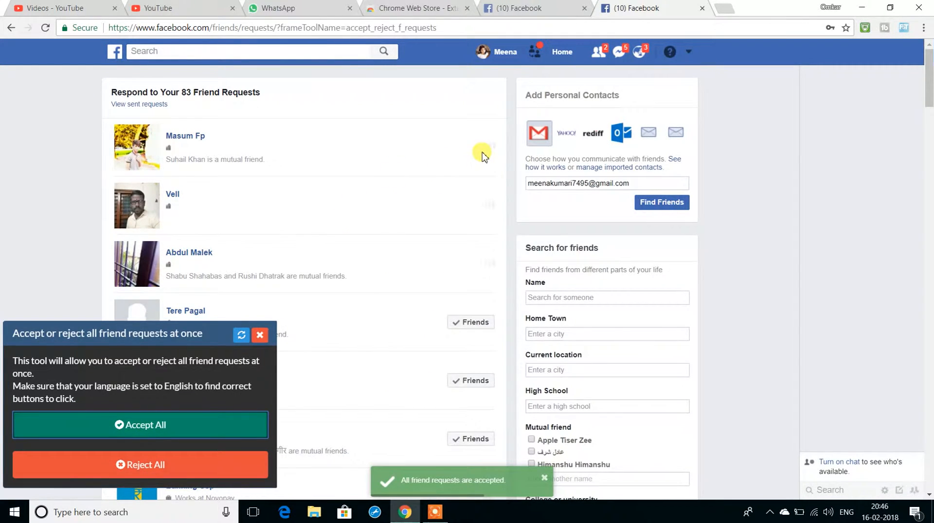
{"action": "left_click", "coordinate": [471, 322]}
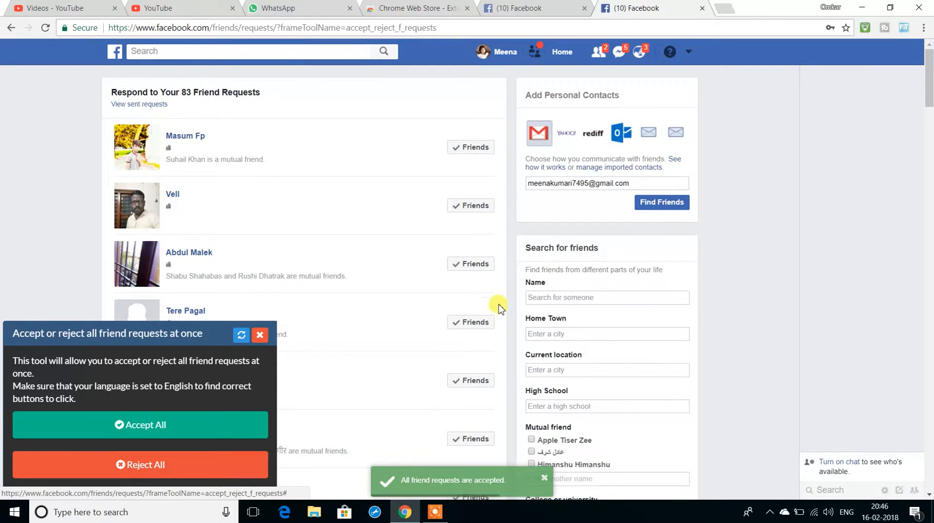
{"action": "scroll", "scroll_direction": "down", "scroll_amount": 3}
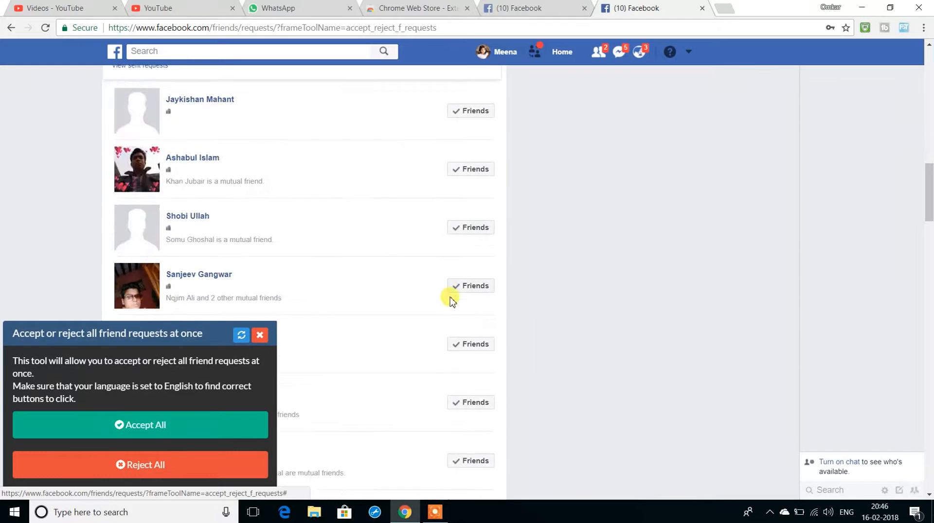
{"action": "scroll", "scroll_direction": "down", "scroll_amount": 3}
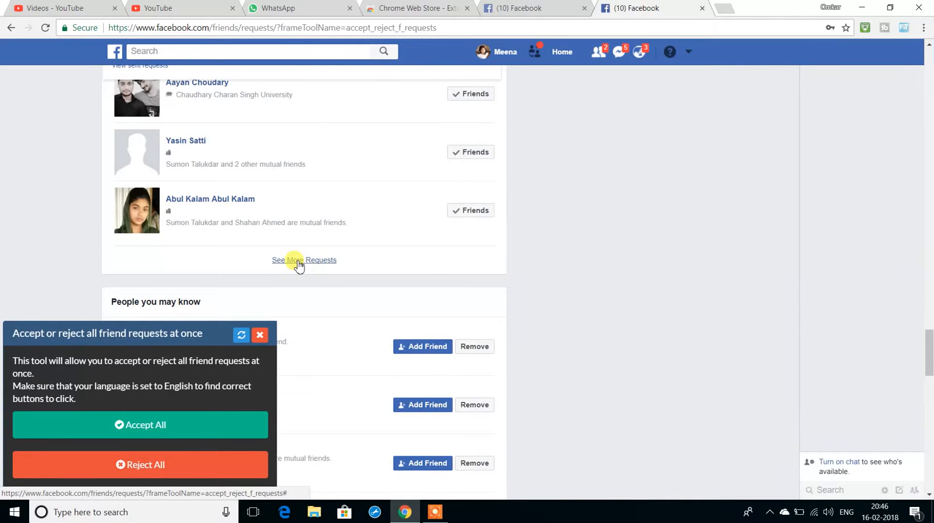
{"action": "mouse_move", "coordinate": [297, 264]}
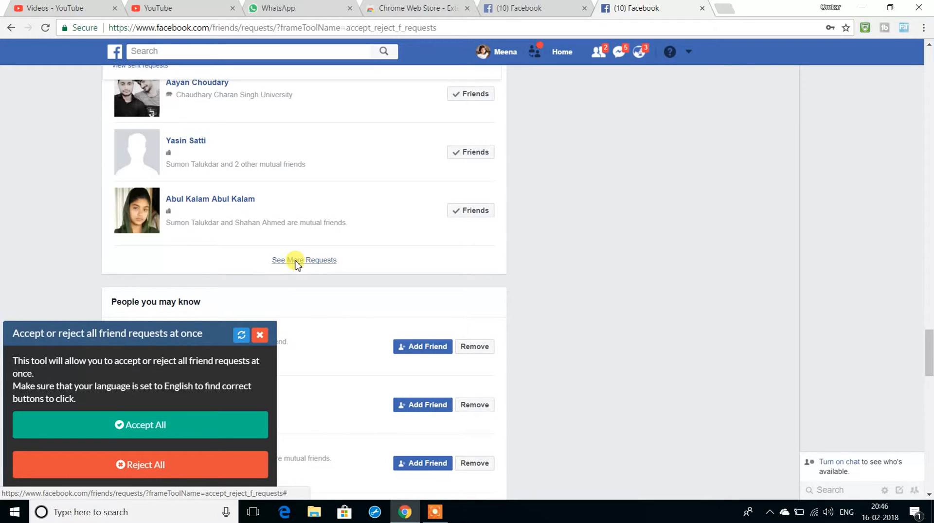
Step: Load the next batch via See More Requests and Accept All of those too
{"action": "left_click", "coordinate": [299, 260]}
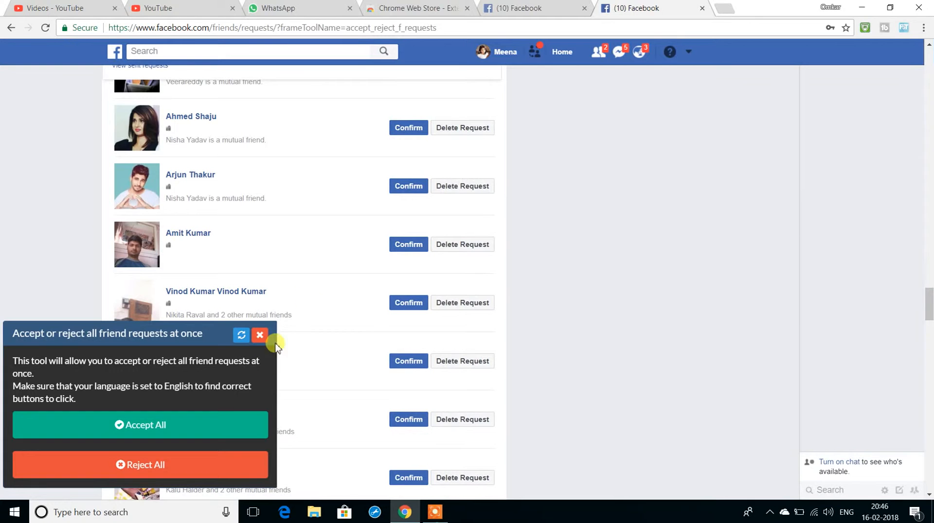
{"action": "left_click", "coordinate": [140, 425]}
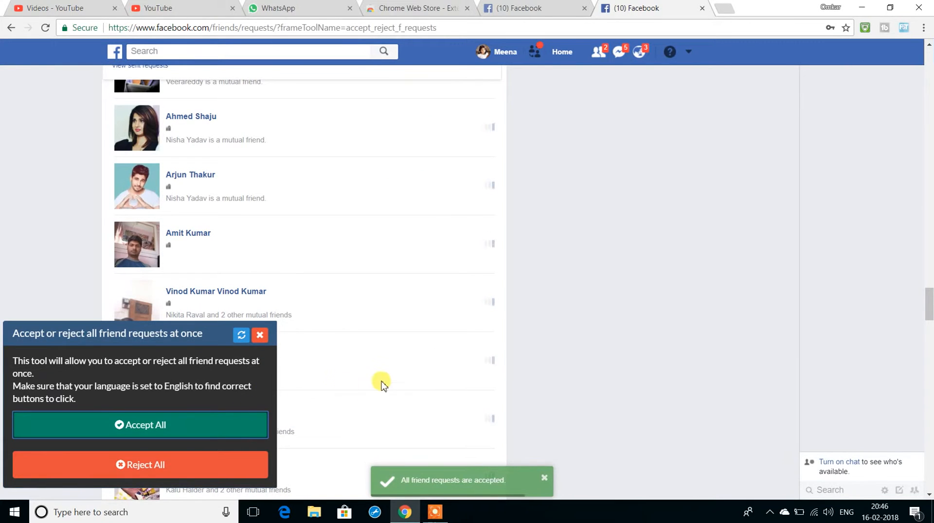